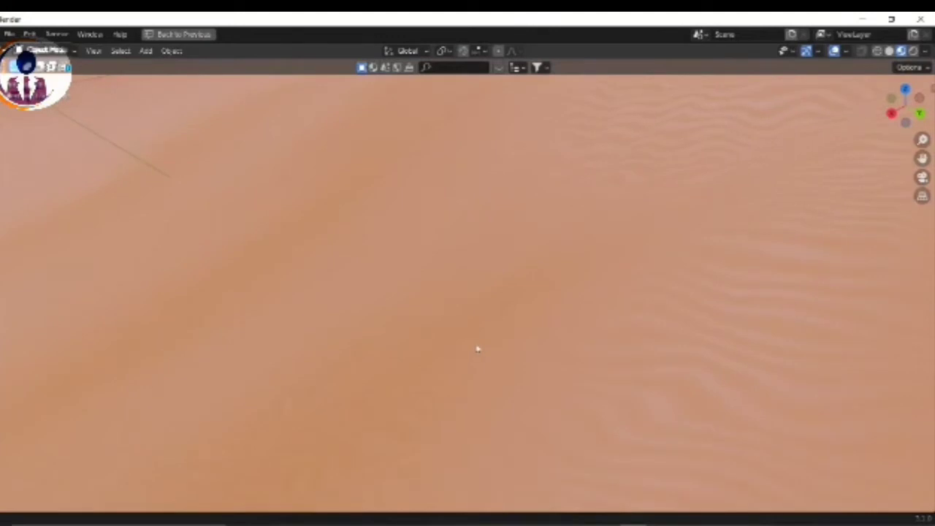
mouse_move(473, 345)
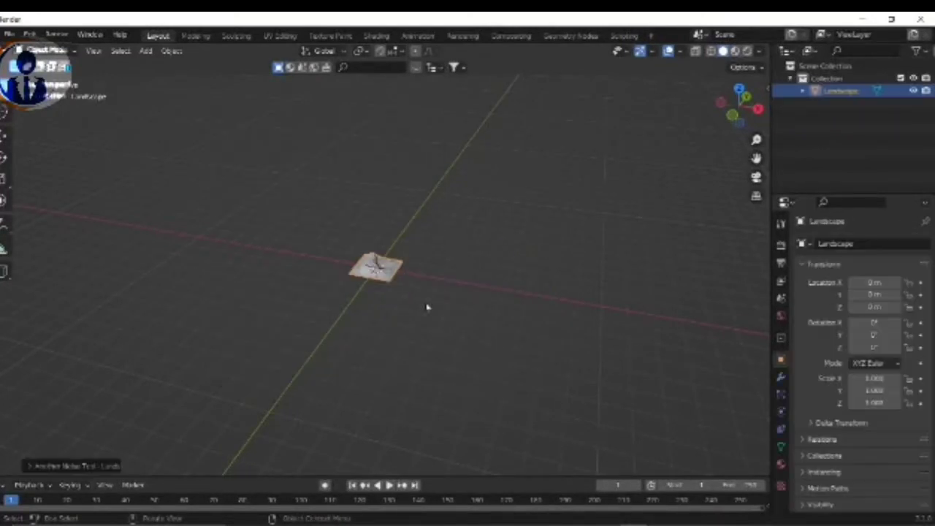
Enable the A.N.T. Landscape add-on found by searching 'land' and save the preferences.
left_click(29, 34)
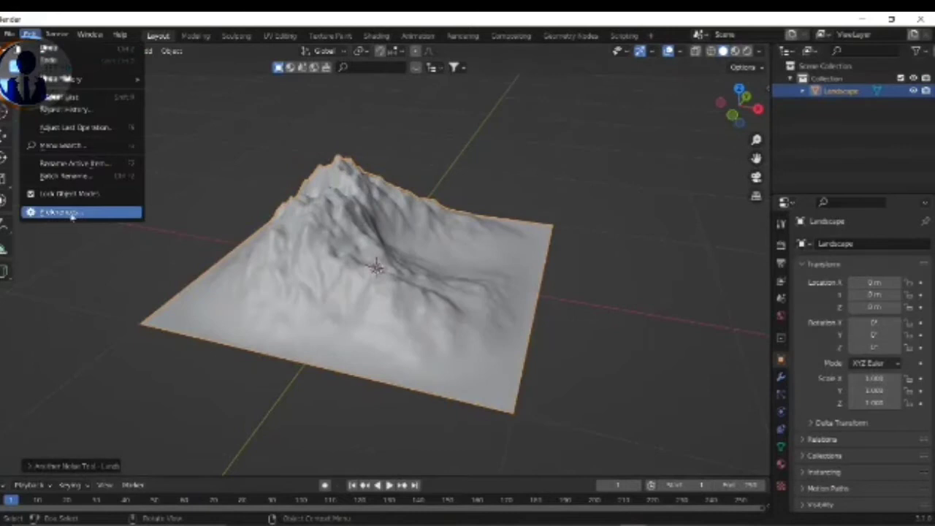
left_click(58, 212)
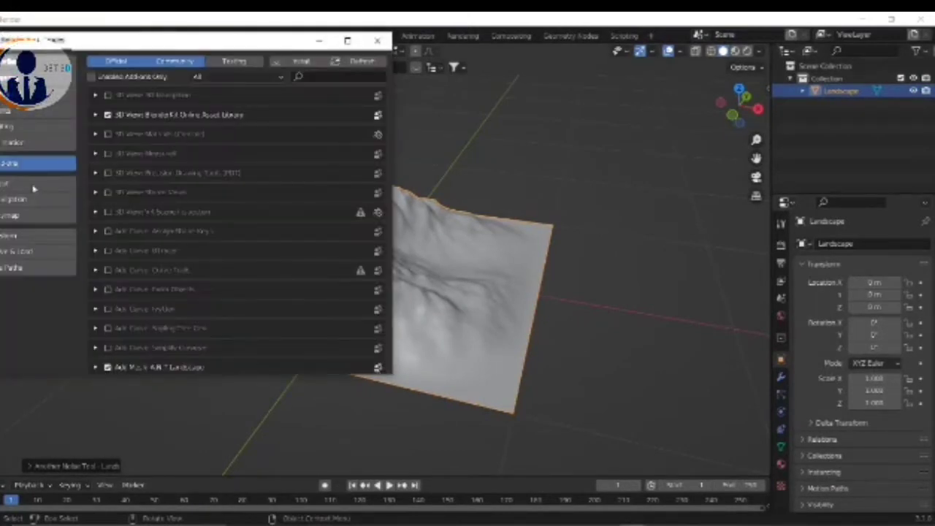
left_click(328, 75)
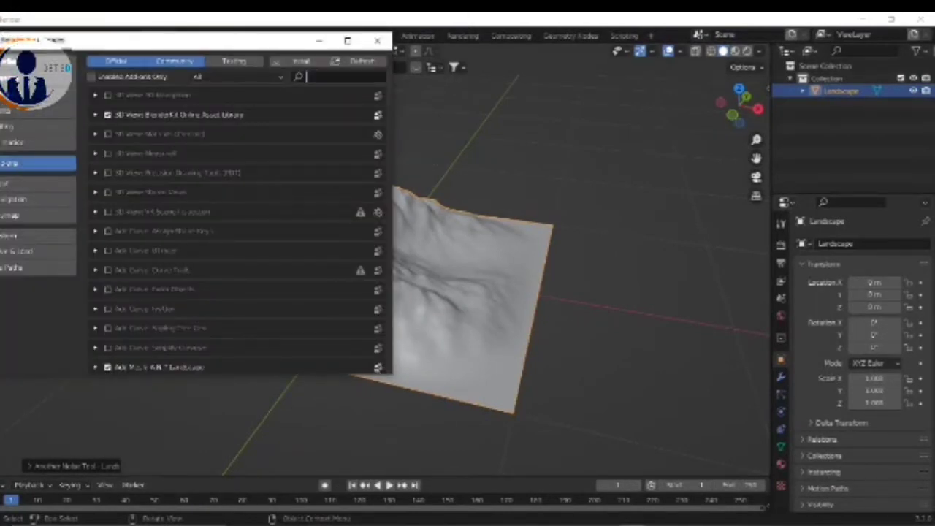
type("land")
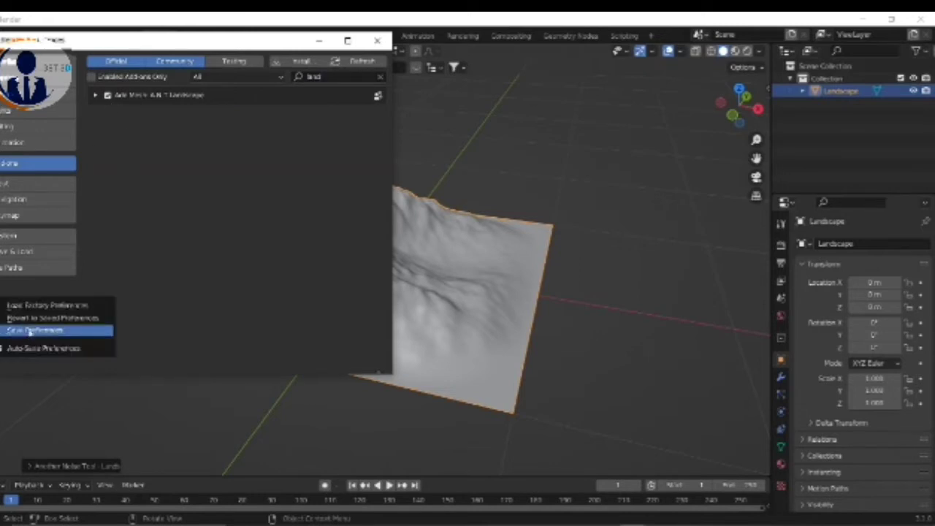
left_click(35, 330)
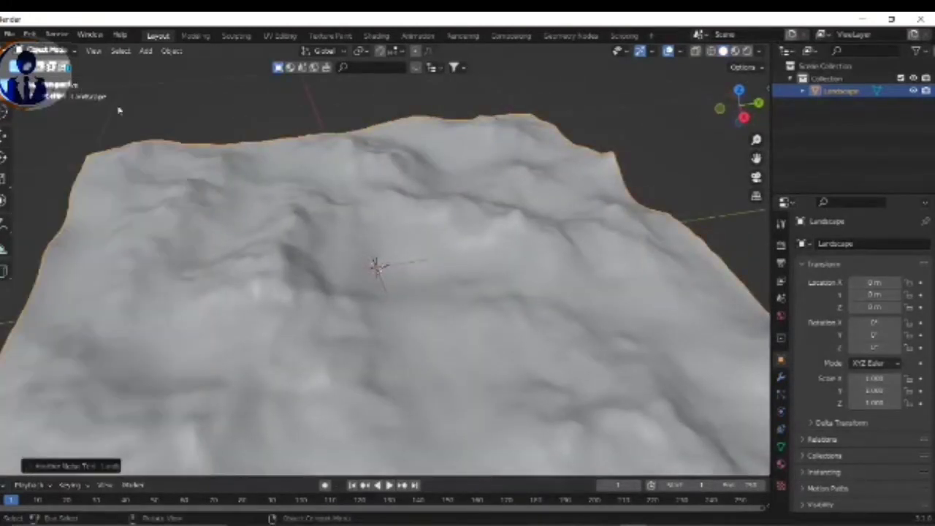
Scroll to inspect the gently rolling terrain before splitting off a Shader Editor.
scroll("down", 3)
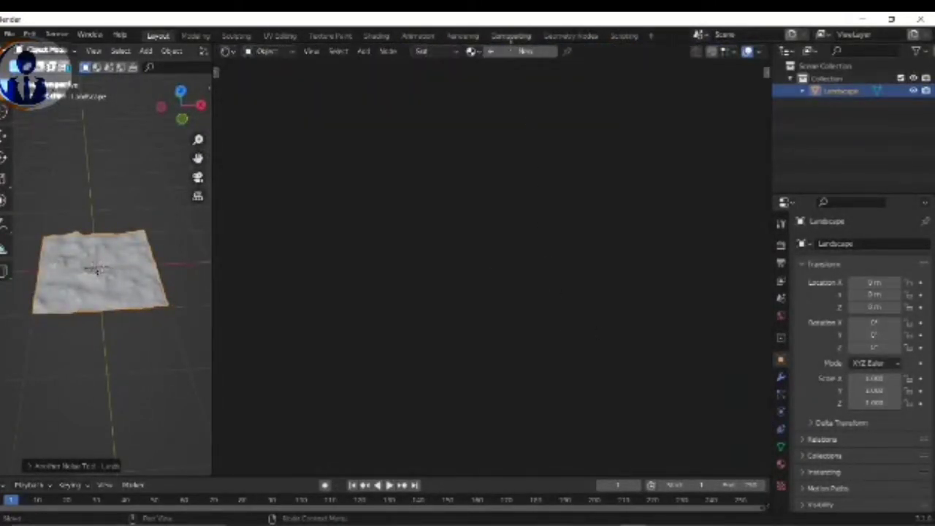
Create a new landscape material and link the Wave and Noise textures through a Mix node into Roughness.
left_click(375, 35)
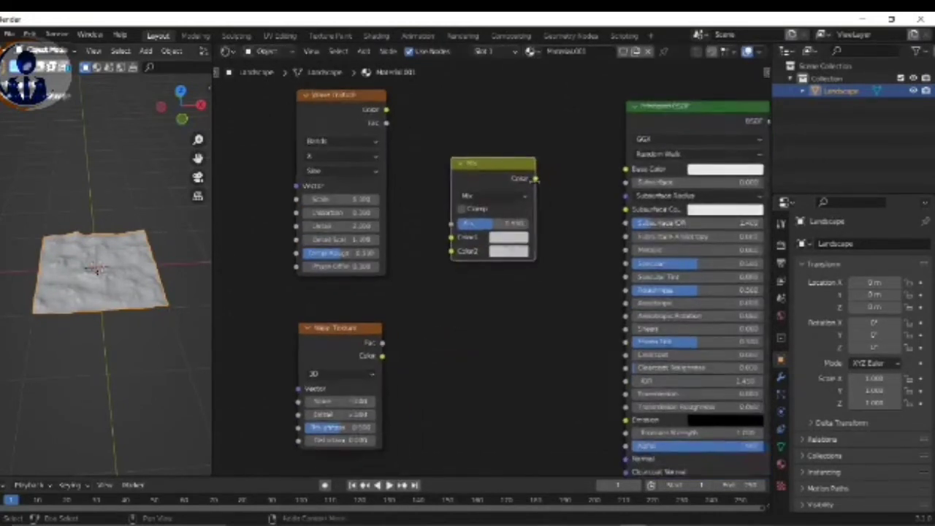
left_click_drag(535, 178, 624, 290)
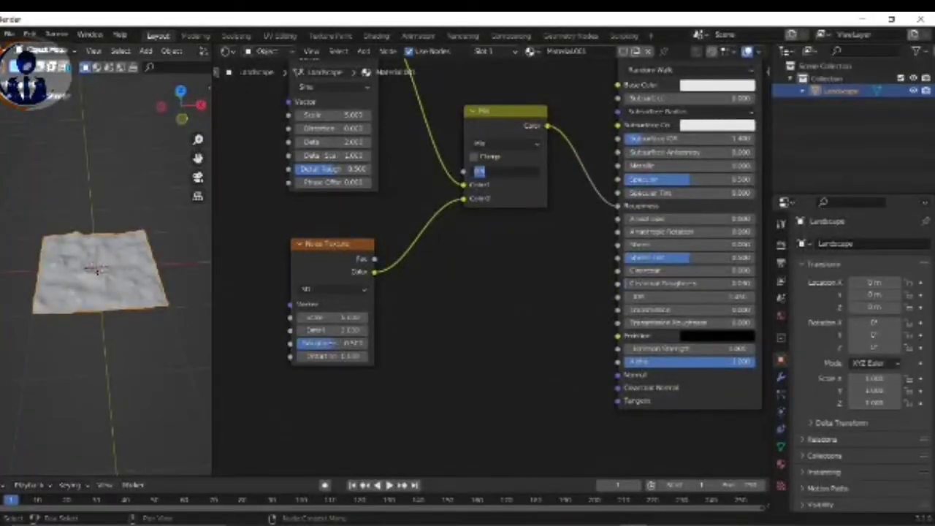
left_click(504, 171)
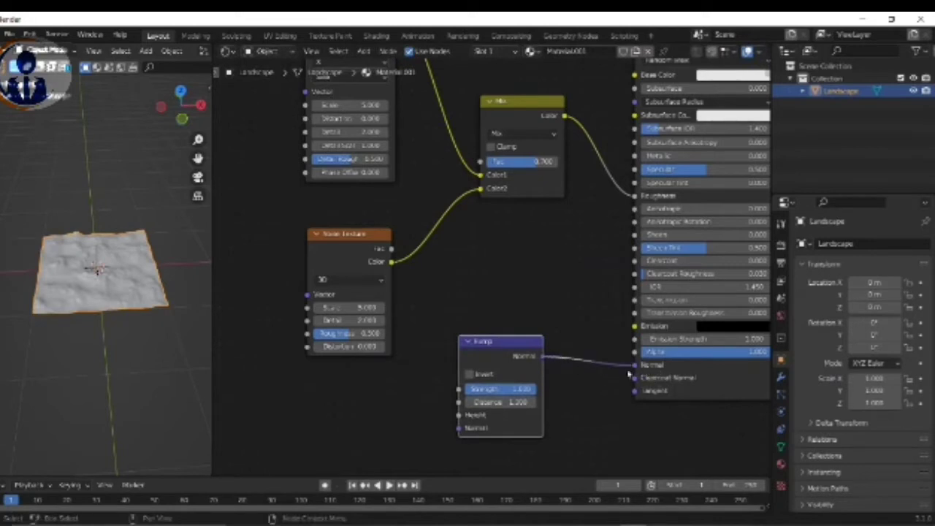
Adjust the Bump node's position and strength, then return to the preferences window.
left_click_drag(483, 342, 517, 315)
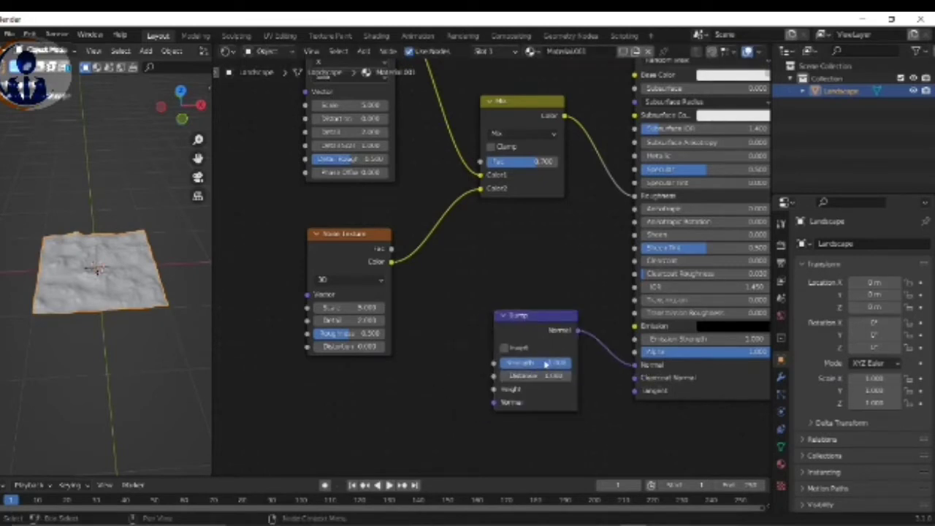
left_click(533, 362)
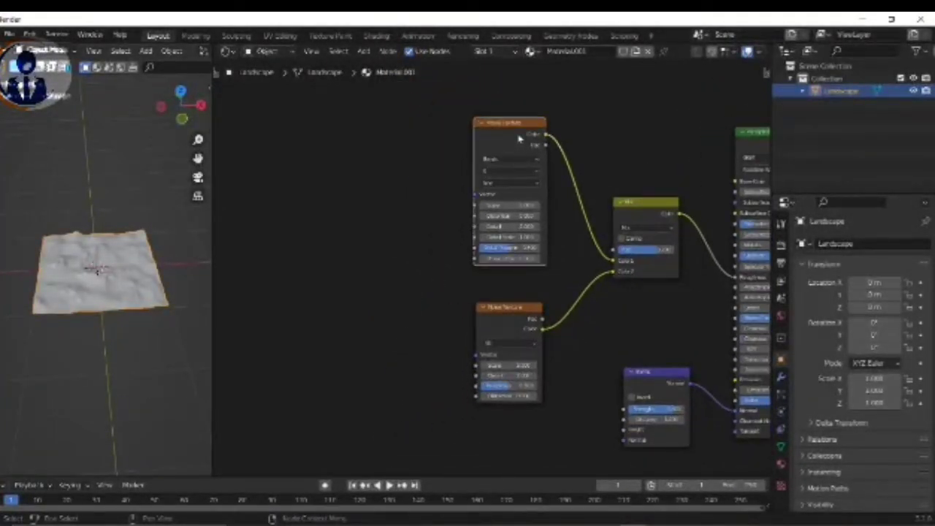
left_click(29, 35)
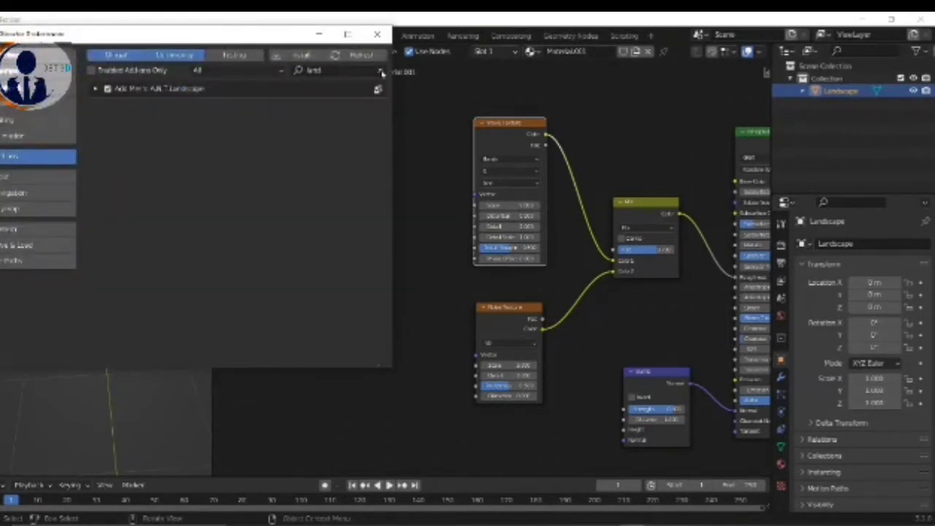
Enable the Node Wrangler add-on found by searching 'node'.
type("node")
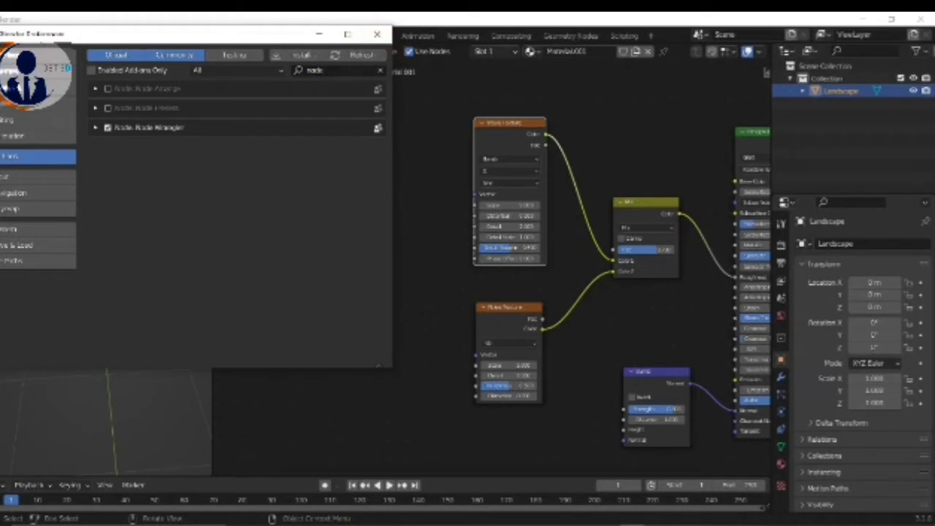
left_click(377, 36)
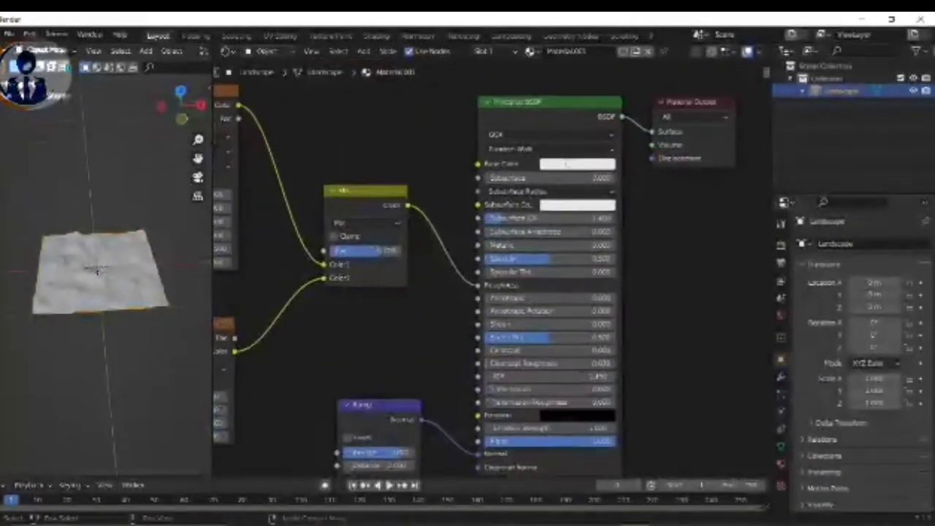
Set the Principled BSDF base colour to an orange hue from the colour wheel.
left_click(576, 164)
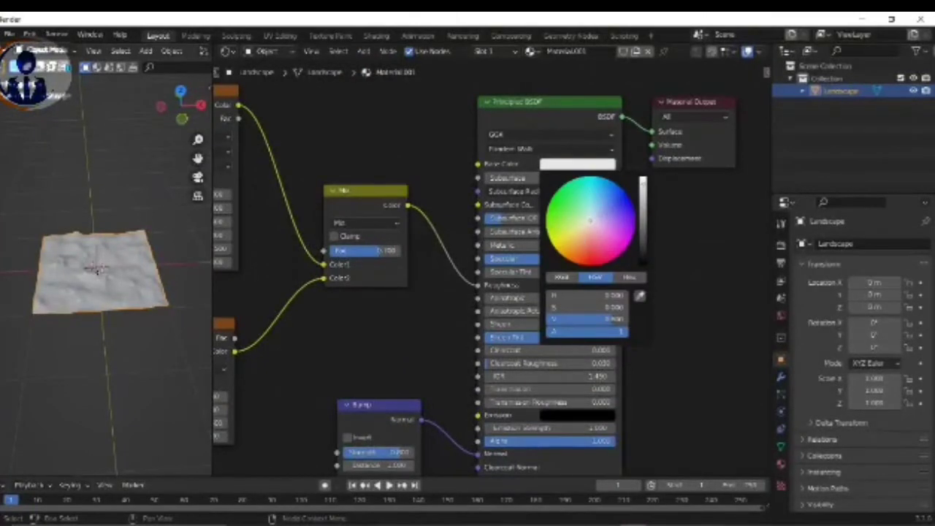
left_click(582, 248)
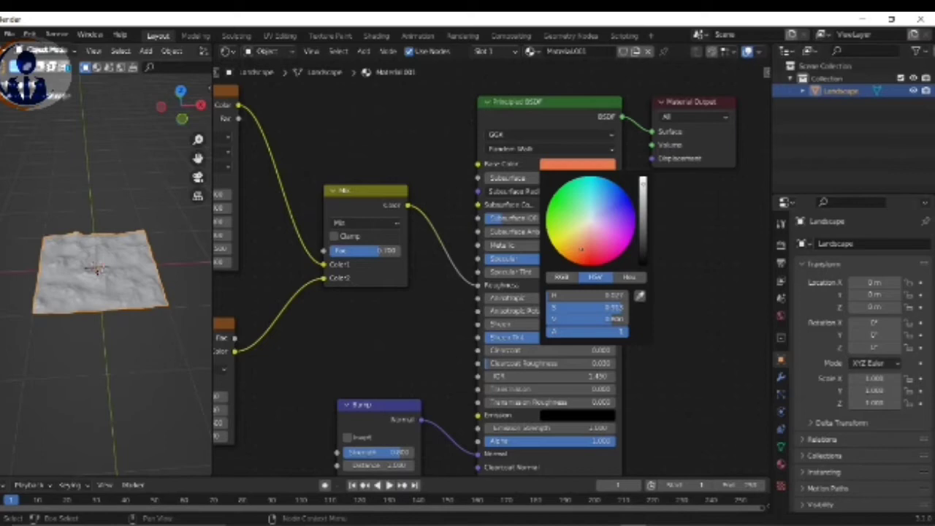
left_click(379, 307)
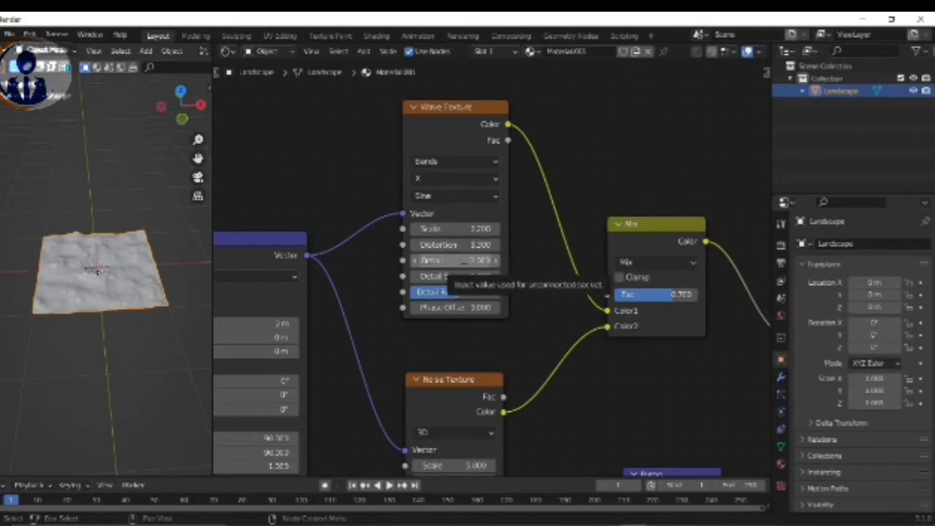
mouse_move(567, 298)
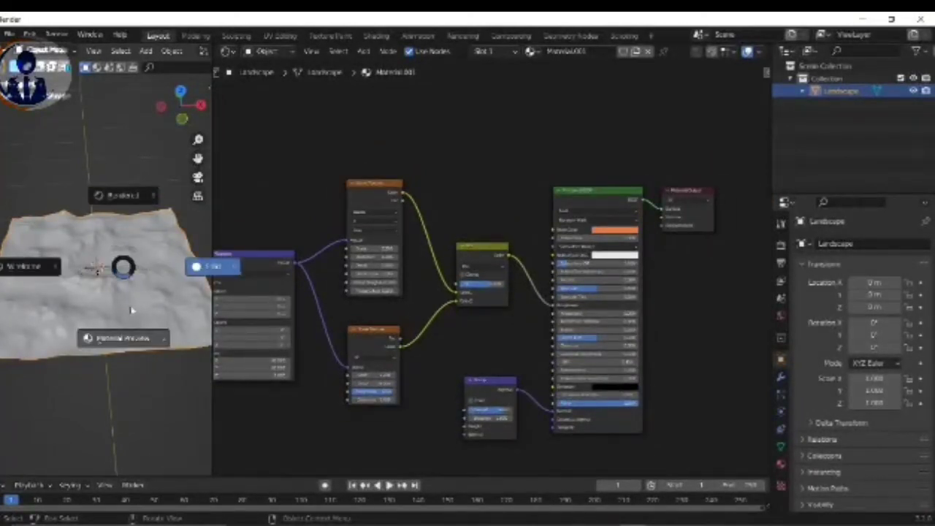
mouse_move(143, 359)
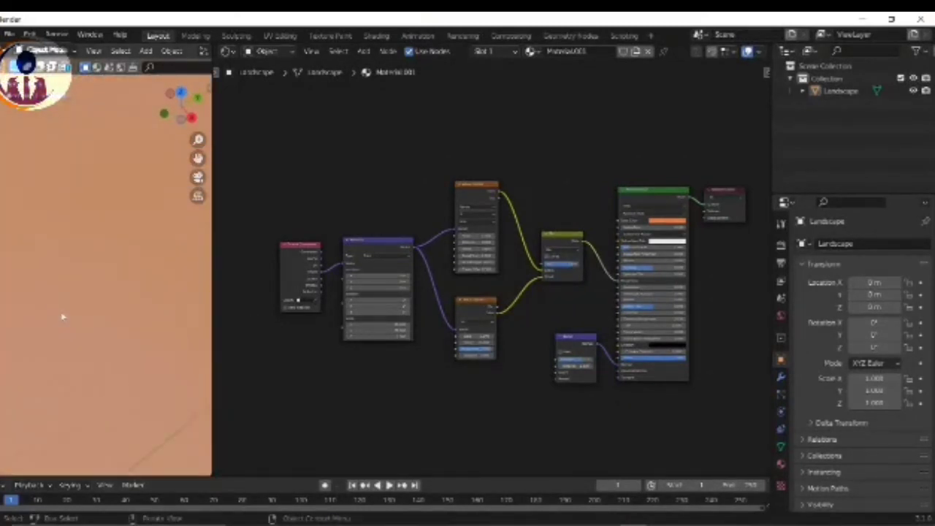
mouse_move(108, 283)
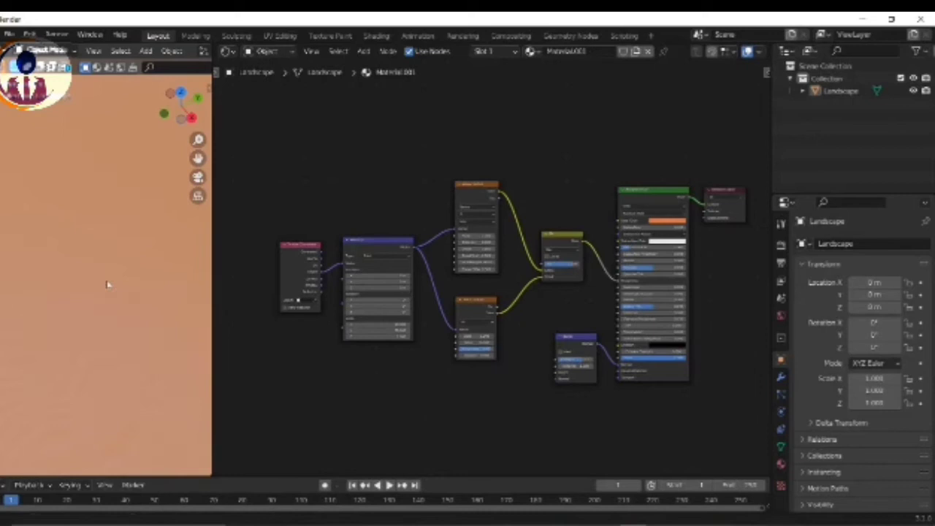
mouse_move(125, 310)
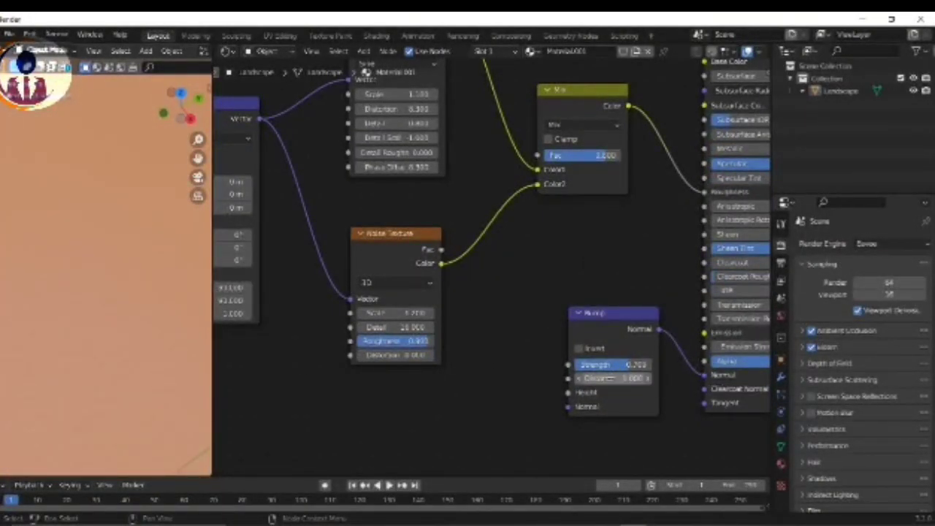
Retune a Bump node value so the landscape reads as orange sand.
left_click_drag(612, 364, 631, 364)
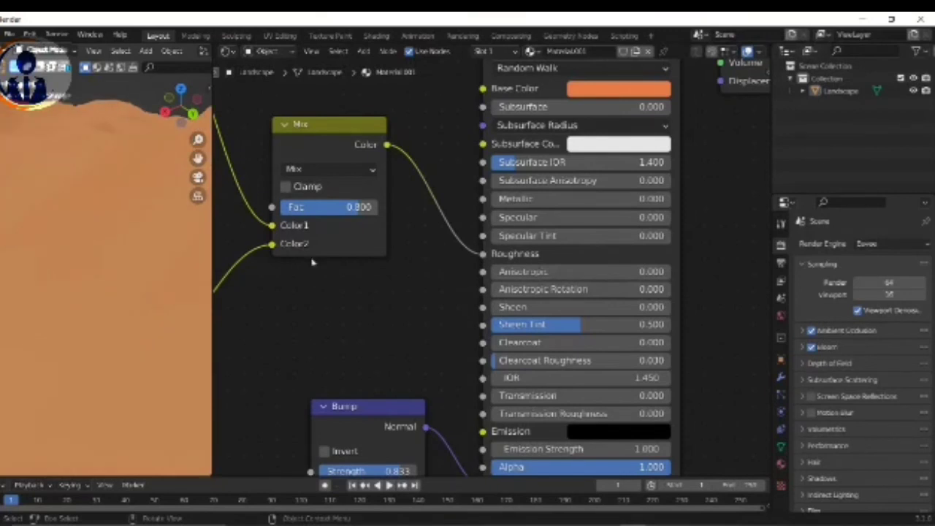
mouse_move(619, 218)
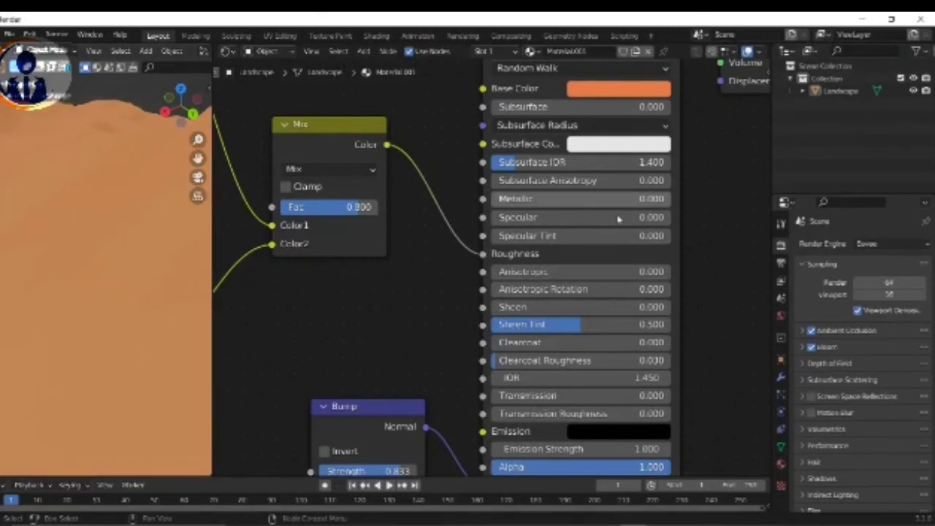